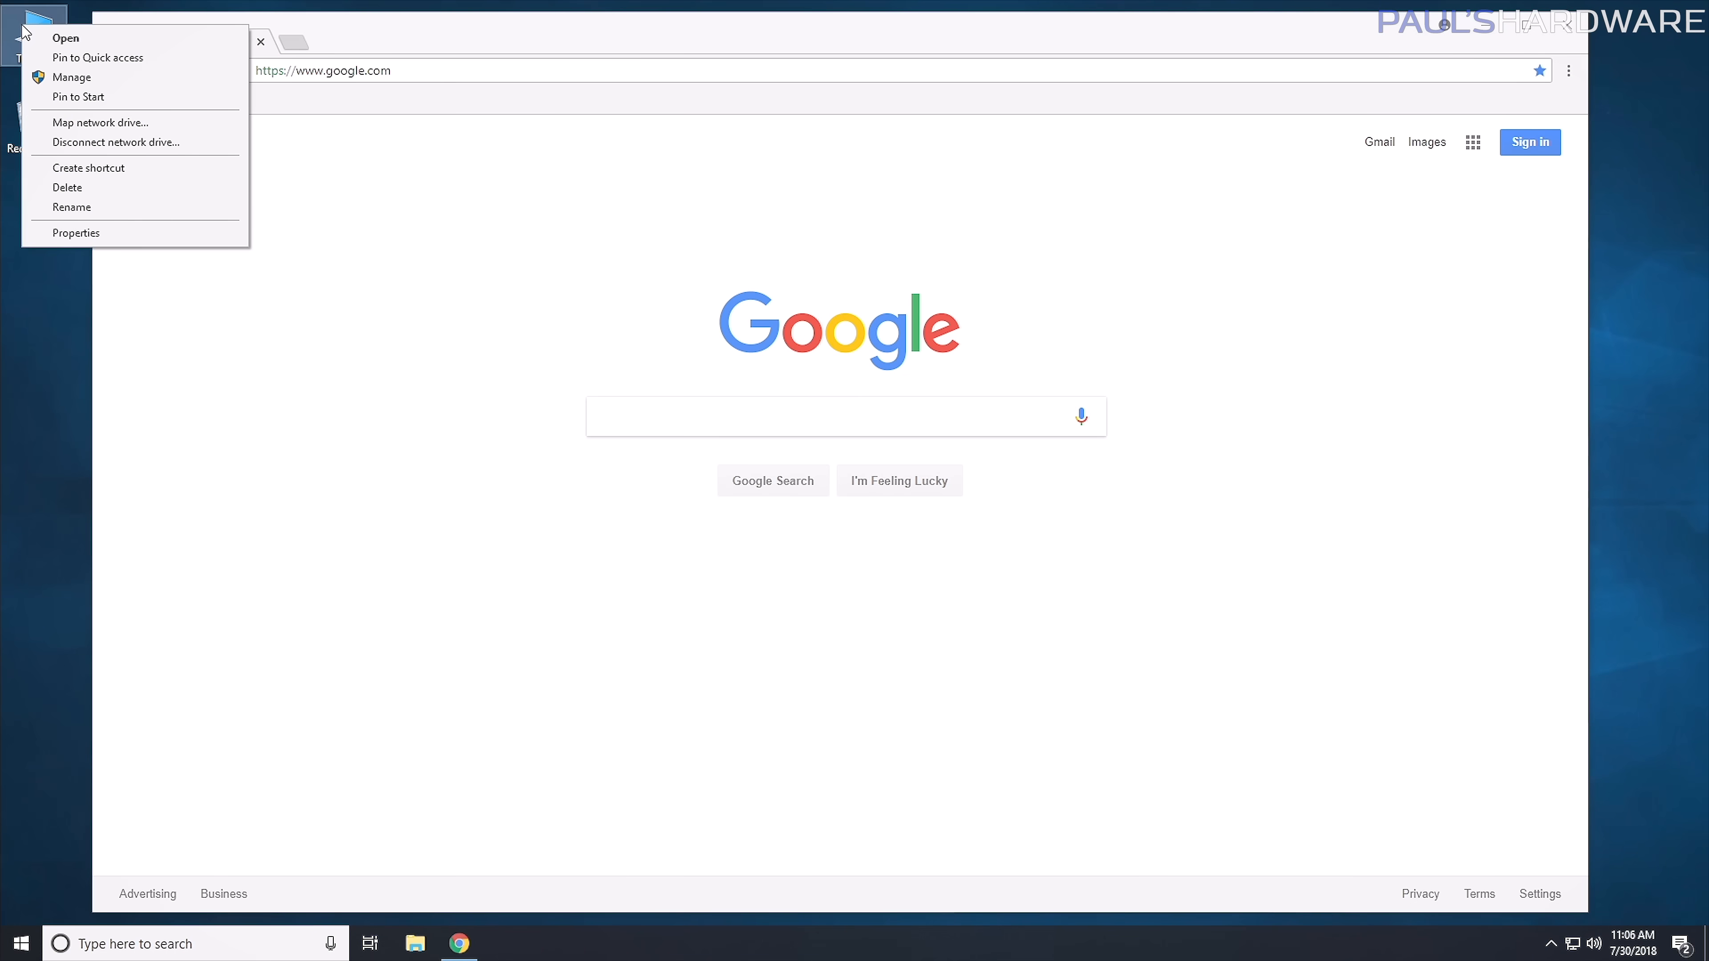
# Launch Computer Management for This PC from the desktop's Manage option.
pyautogui.click(229, 224)
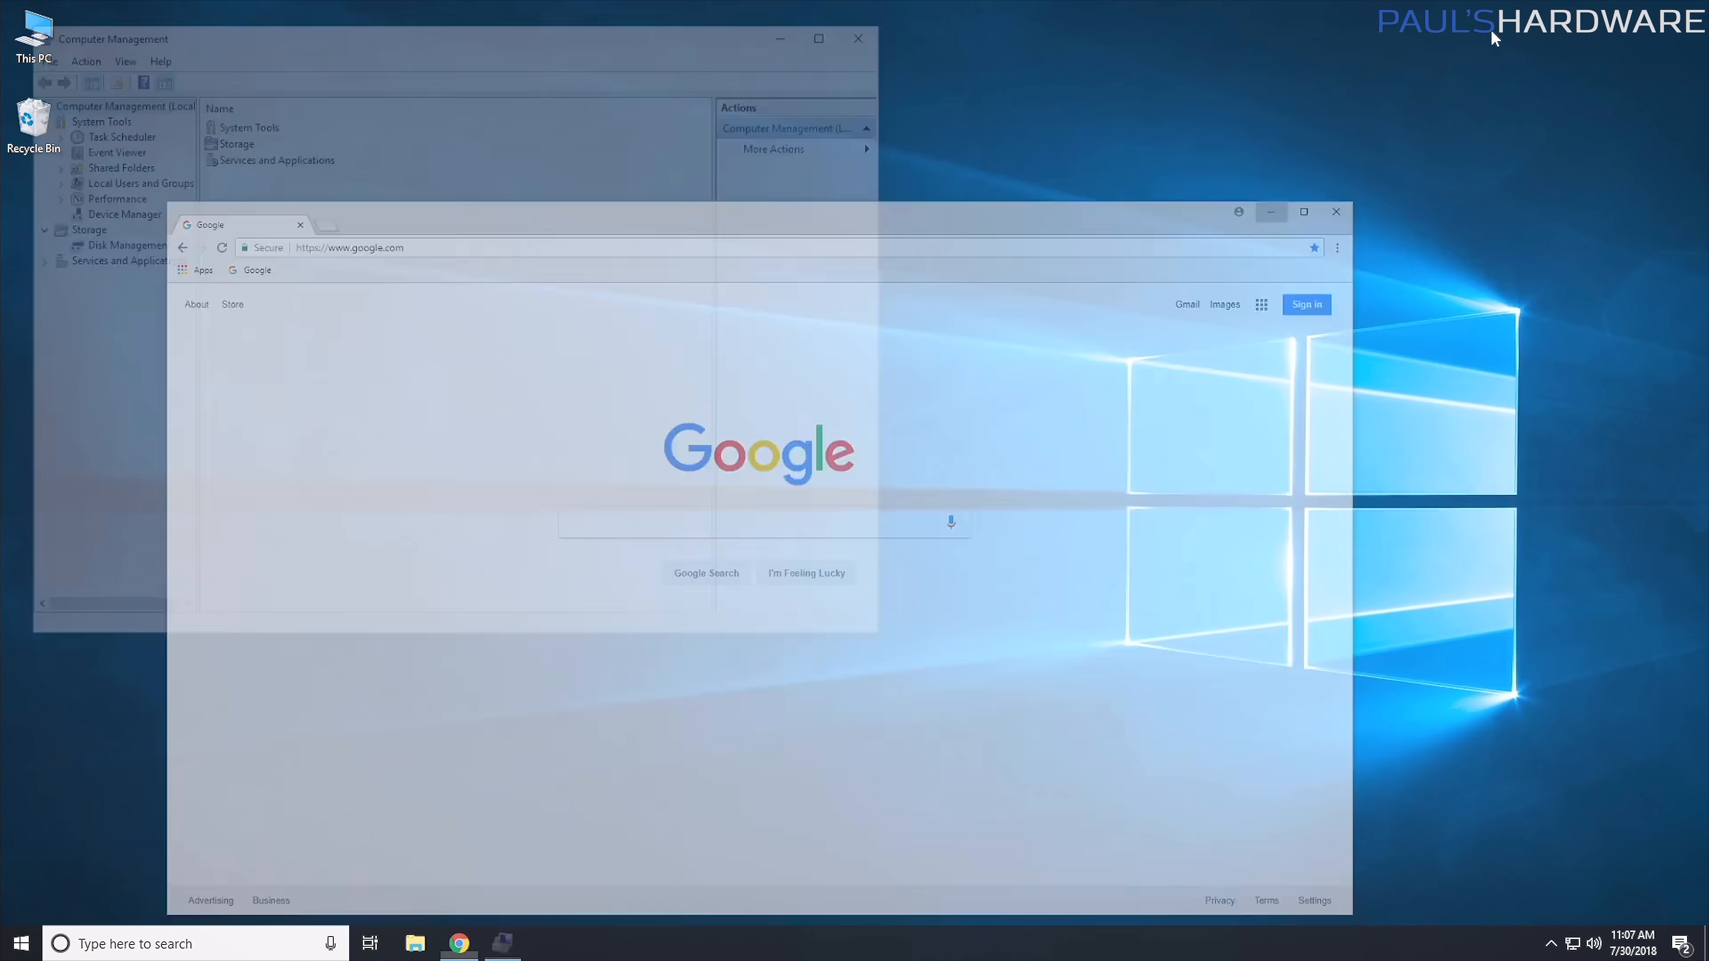
pyautogui.click(501, 942)
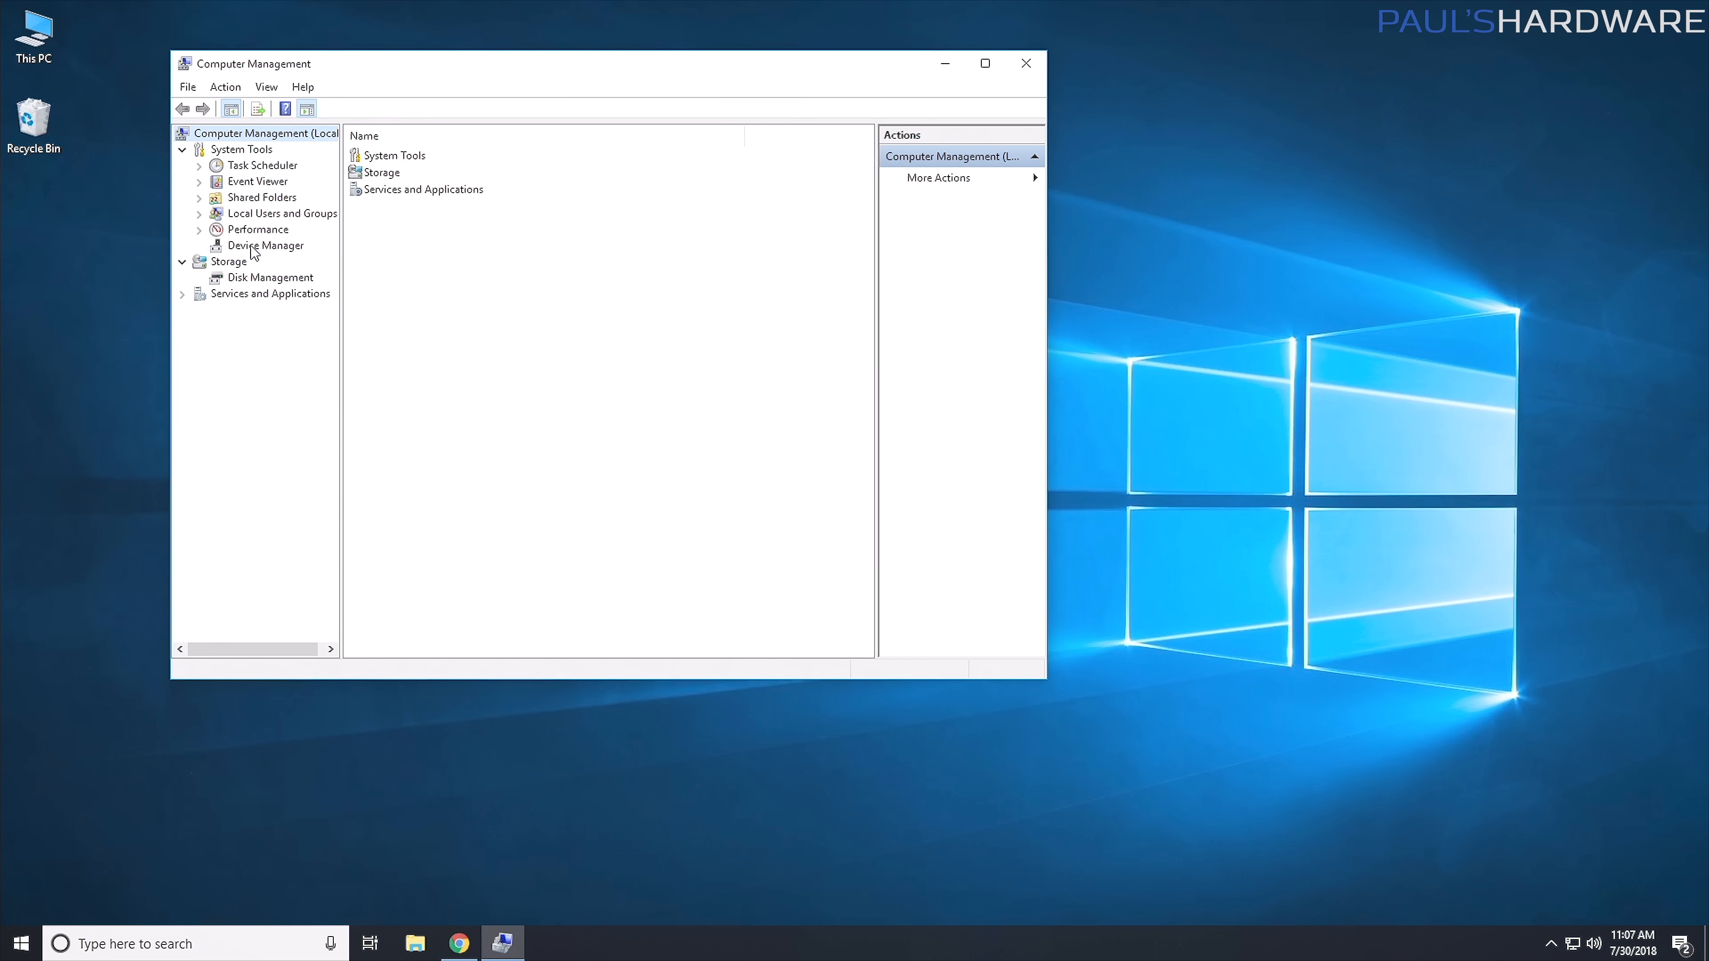
# Select Device Manager under System Tools to list the PC's hardware categories.
pyautogui.click(266, 246)
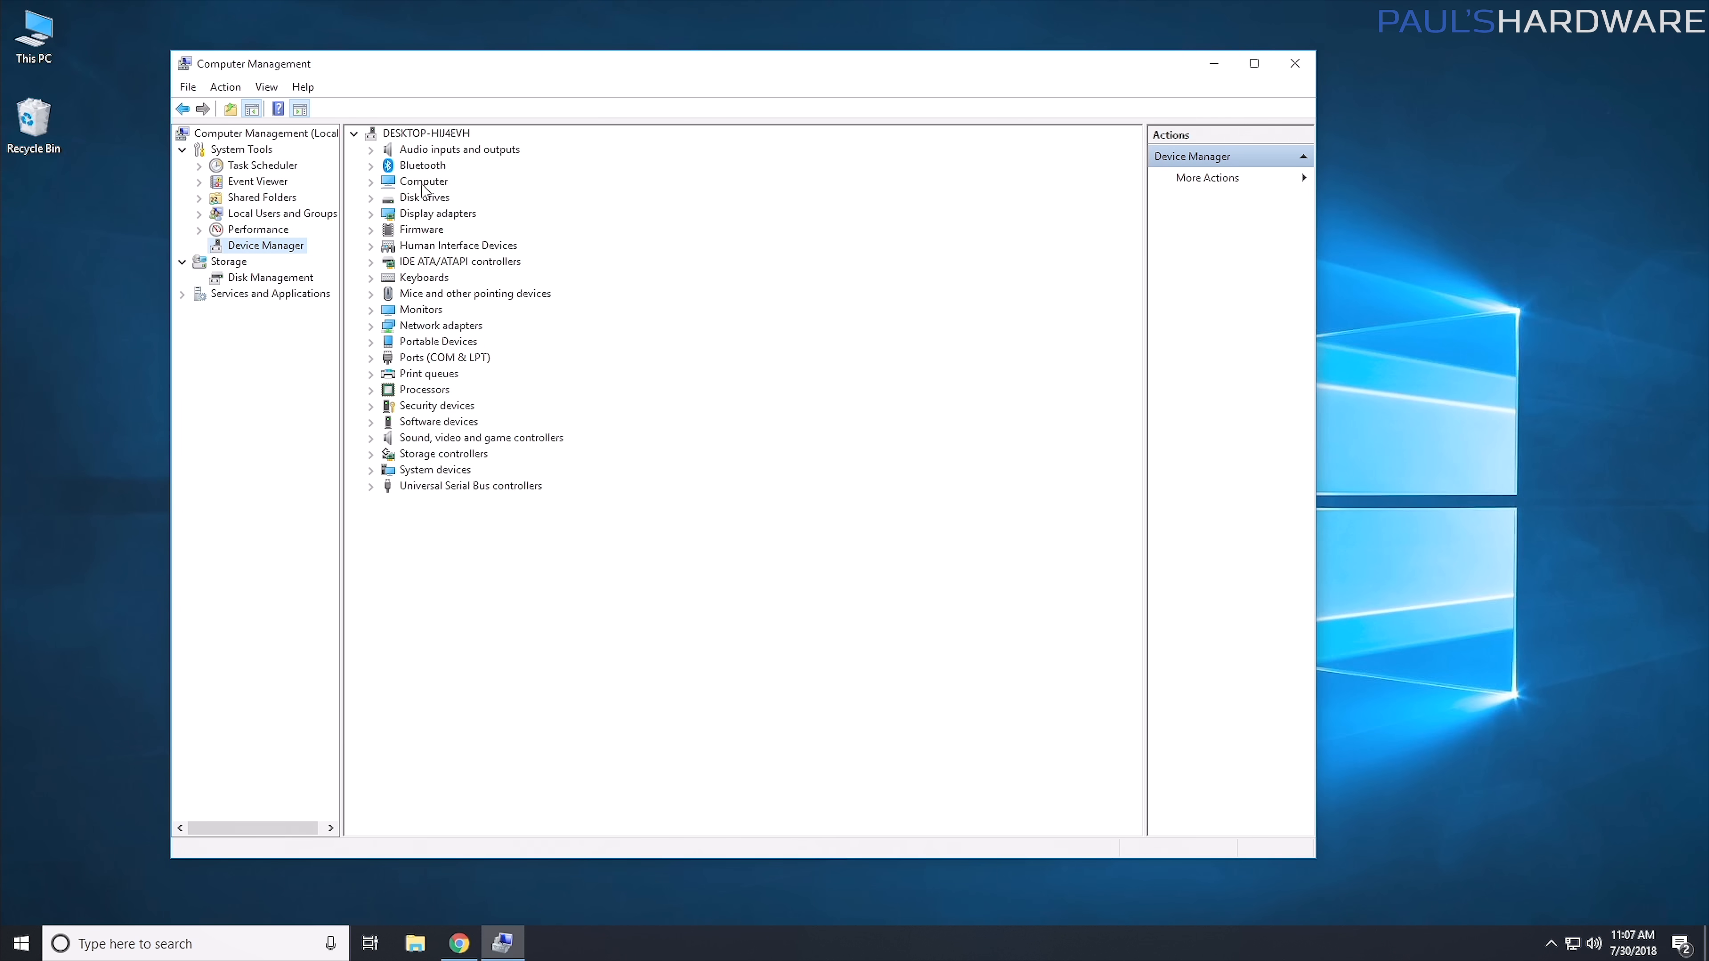
pyautogui.moveTo(442, 504)
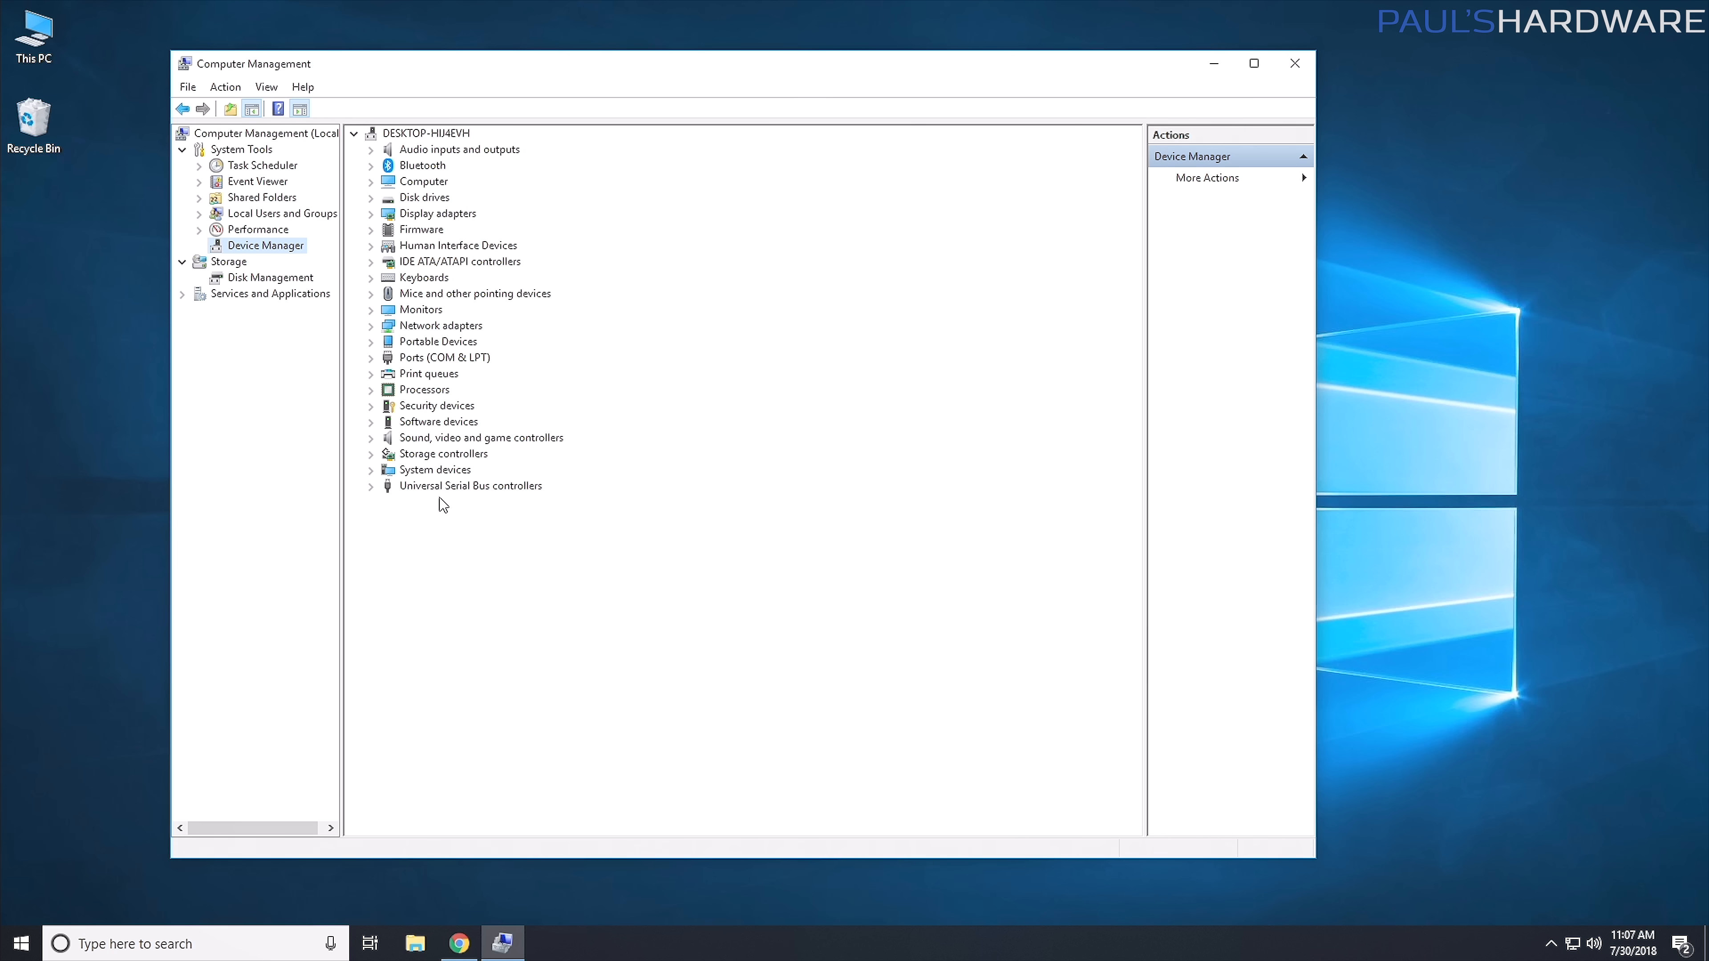
pyautogui.moveTo(397, 418)
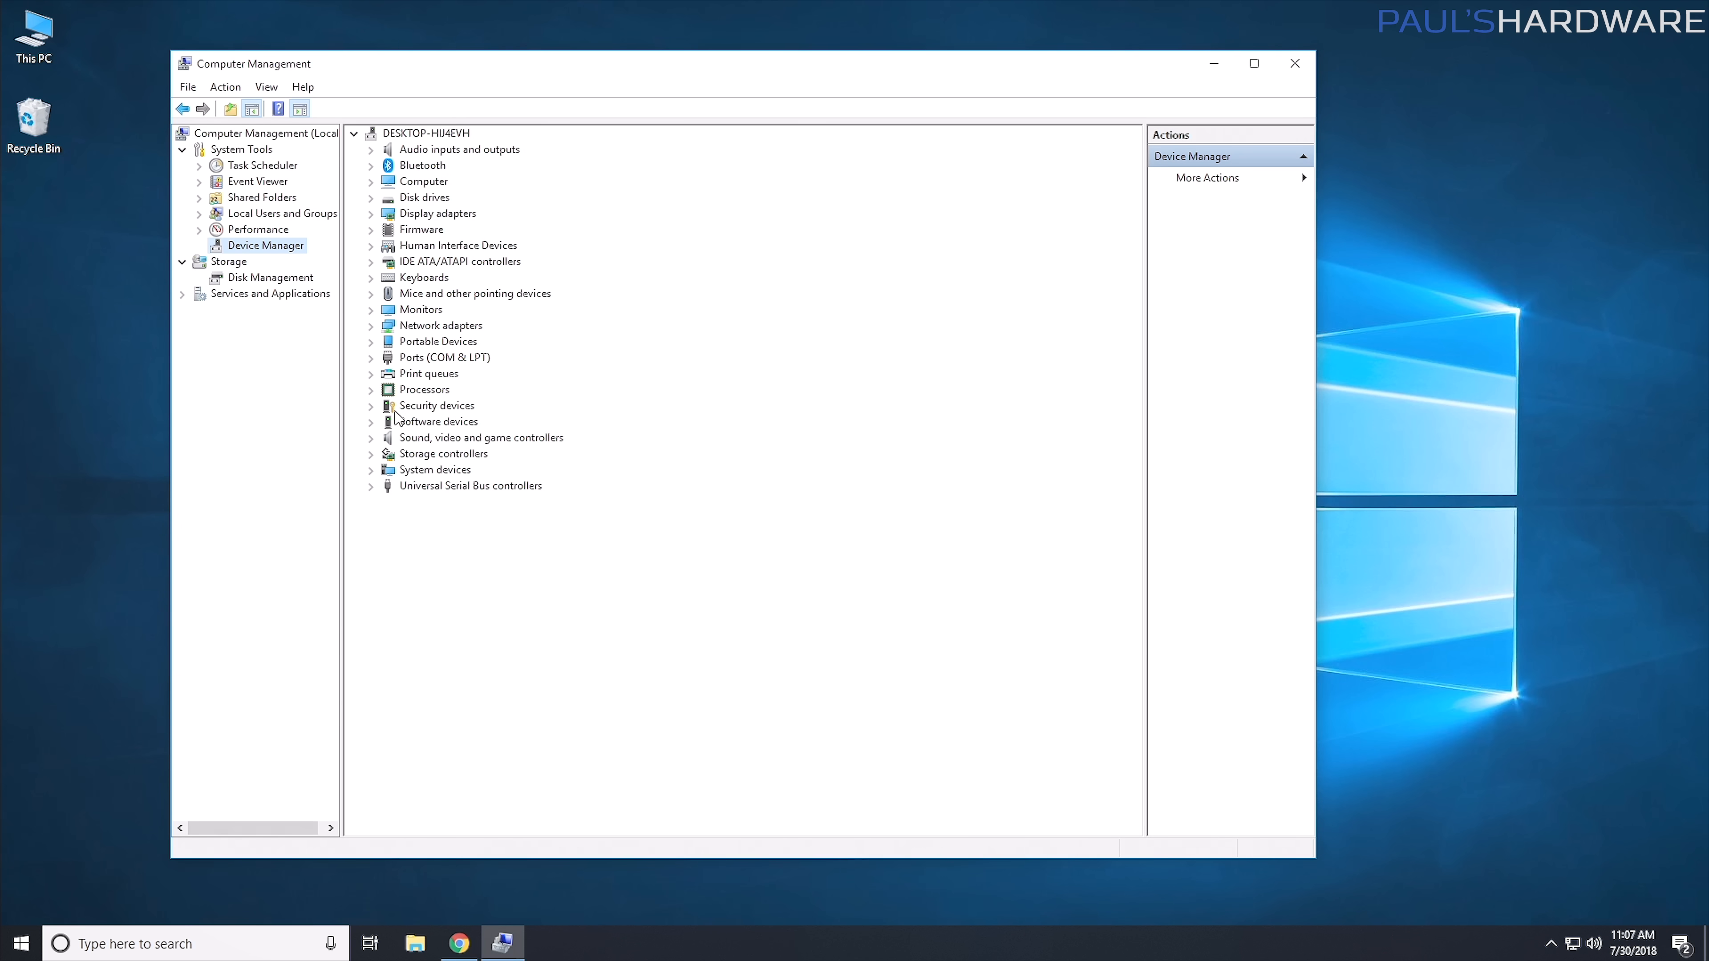
pyautogui.moveTo(419, 341)
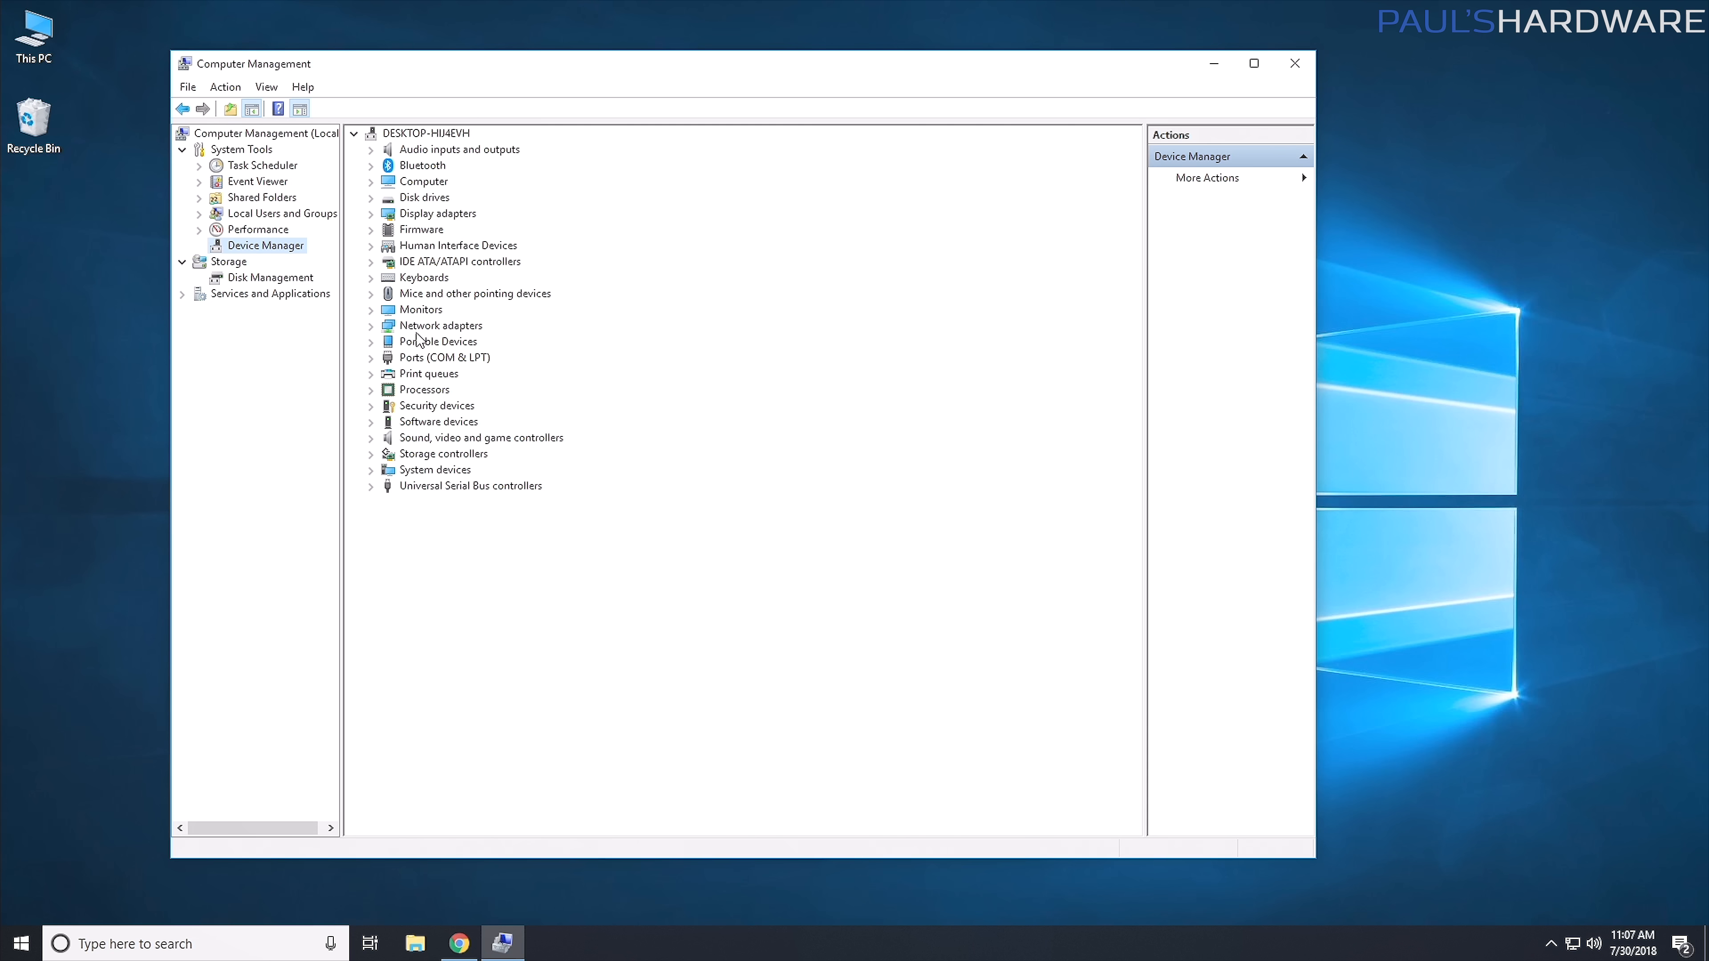
pyautogui.moveTo(991, 159)
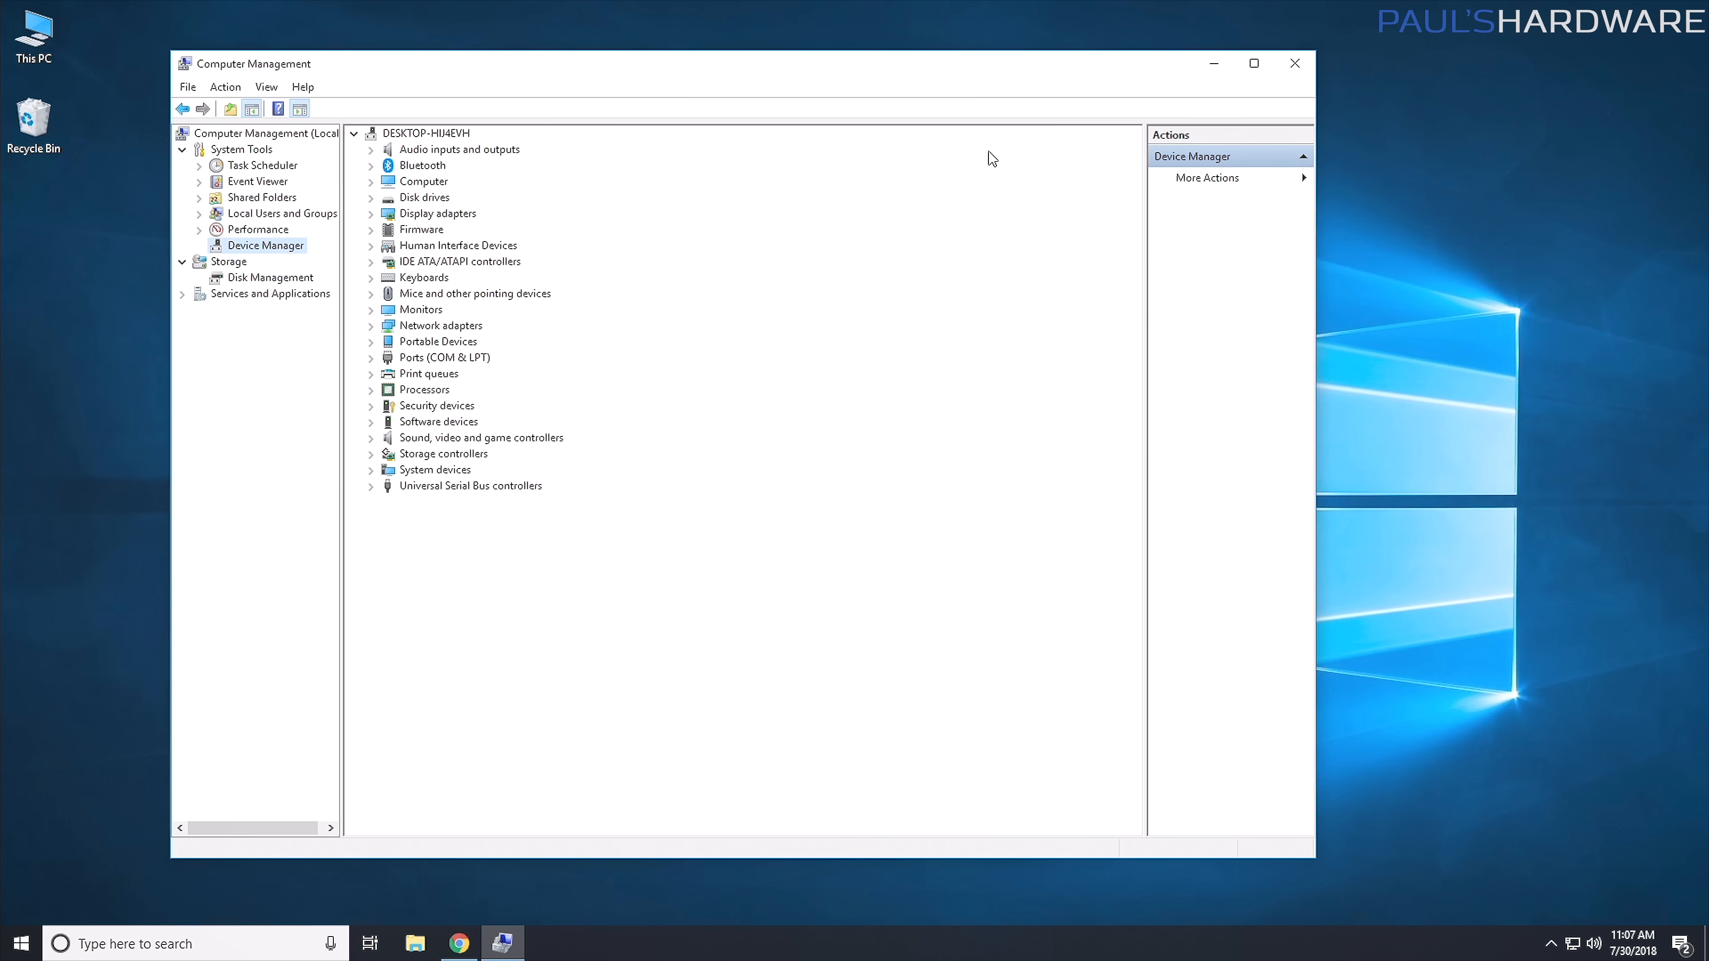